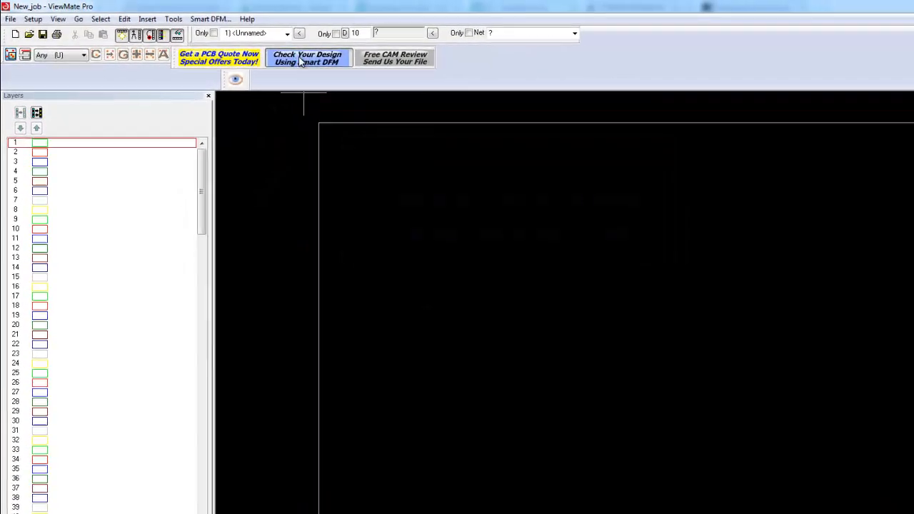
- Launch Smart DFM from the ViewMate Pro toolbar to start a new design check
left_click(307, 58)
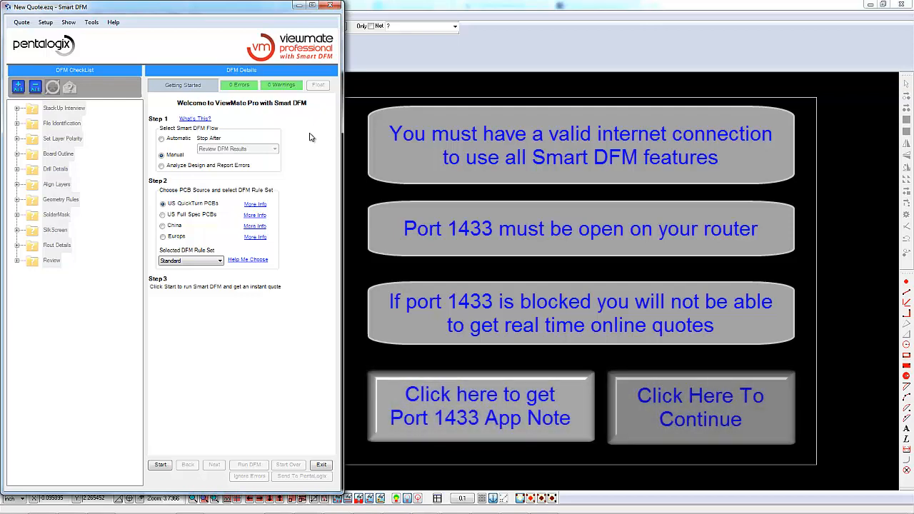
- Dismiss the internet connection notice and put Smart DFM in Split Screen View
left_click(700, 408)
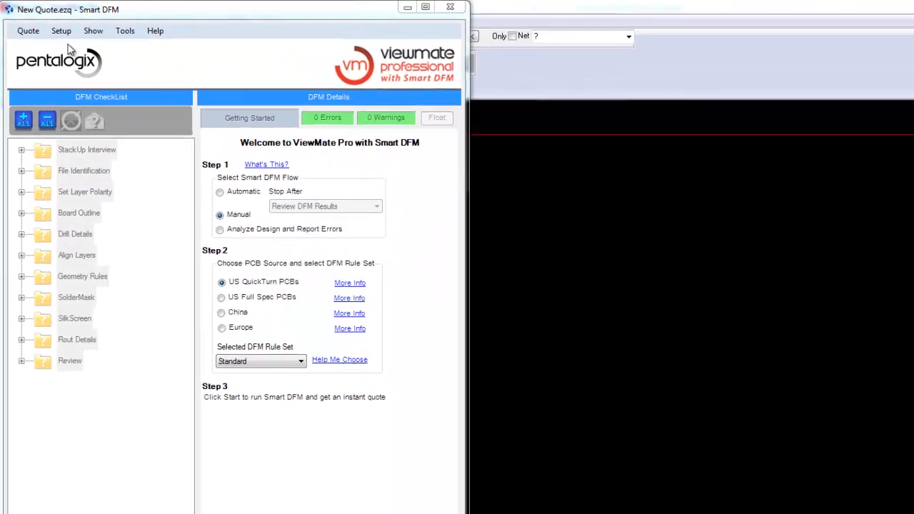
left_click(60, 30)
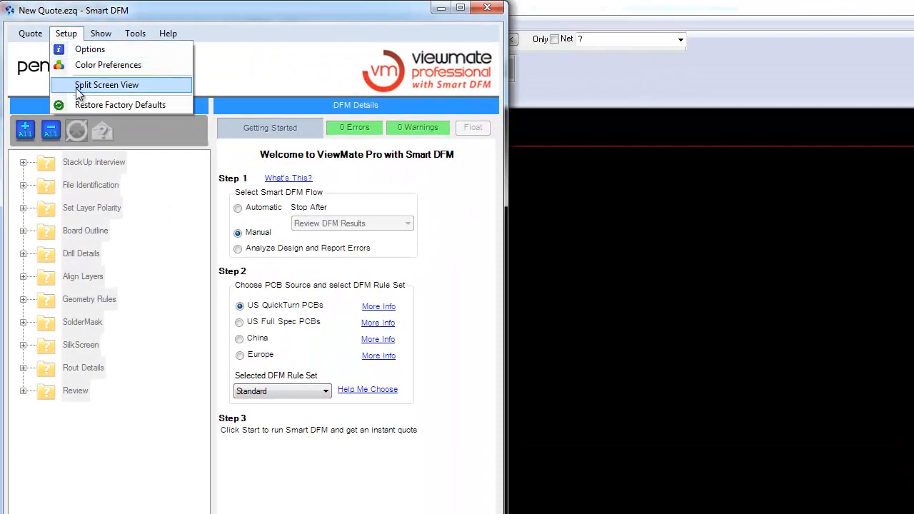
left_click(107, 84)
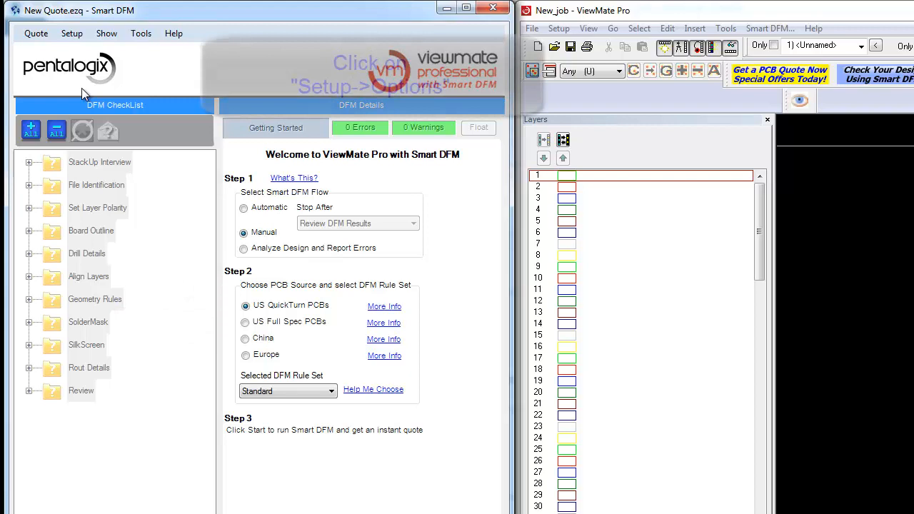
- In Setup Options, set the Smart DFM Flow to Auto
left_click(72, 33)
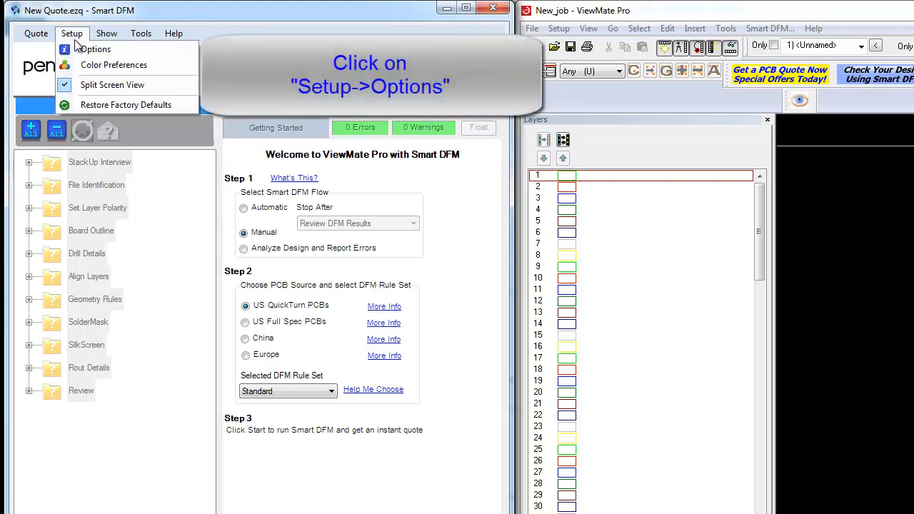
left_click(94, 49)
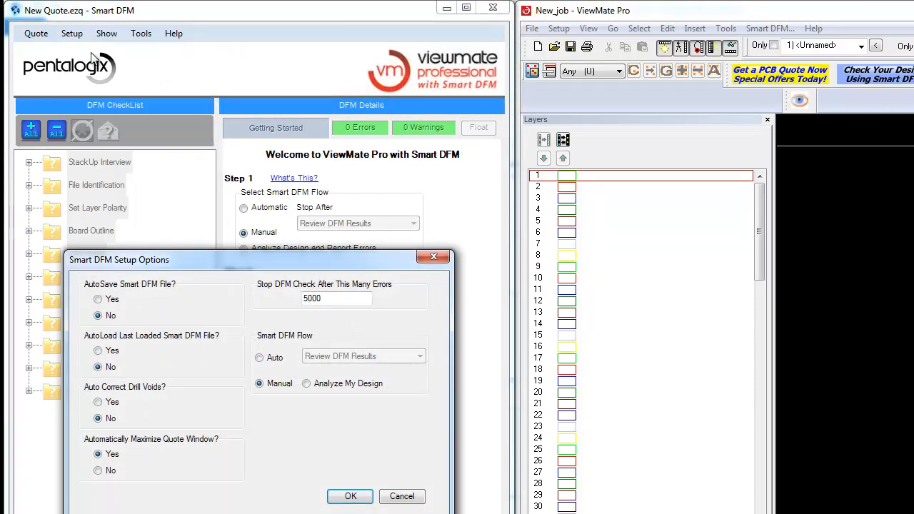
left_click(259, 357)
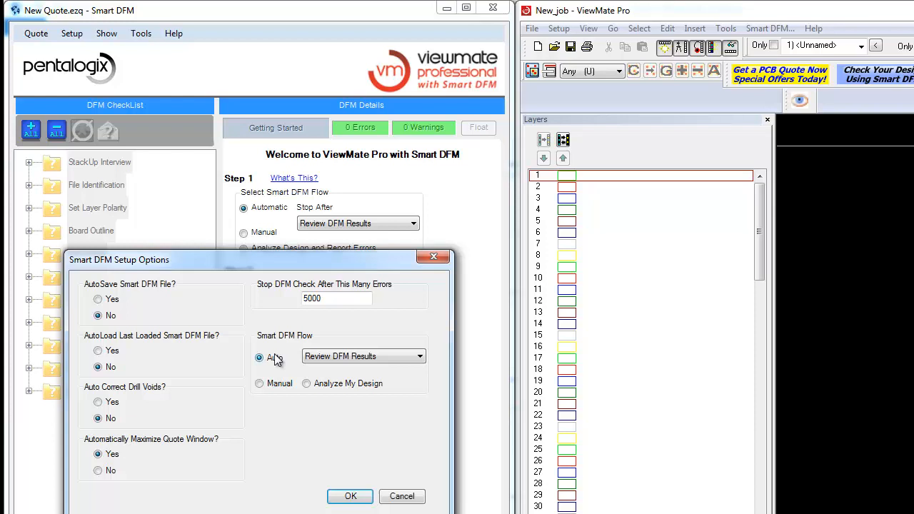
mouse_move(260, 357)
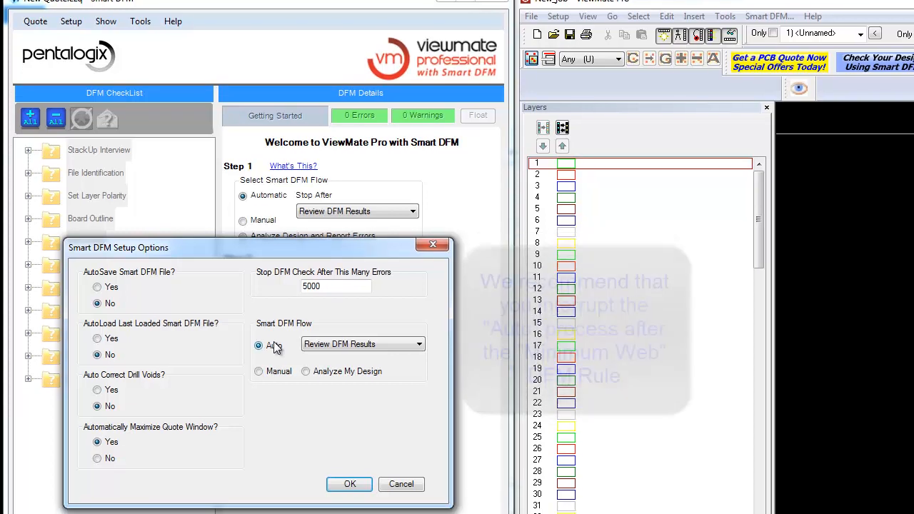
- Choose Minimum Web as the step the automatic flow stops after
left_click(416, 344)
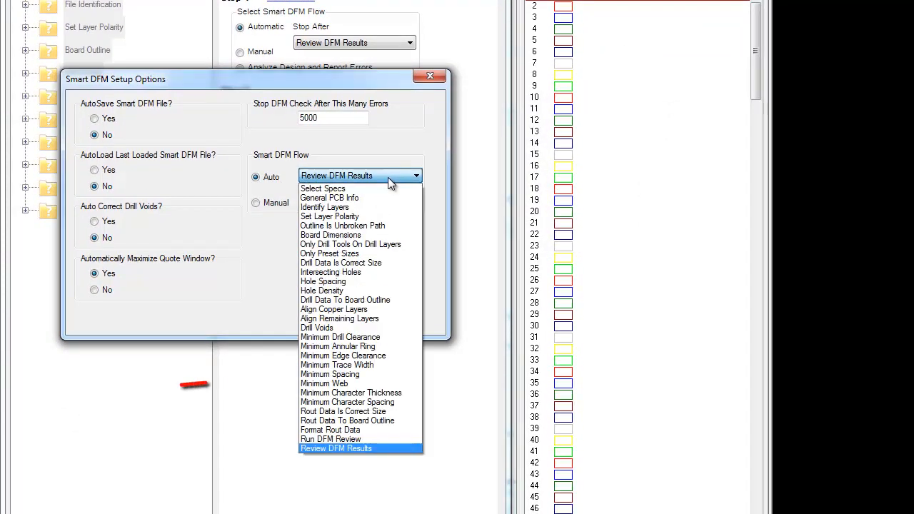
mouse_move(350, 393)
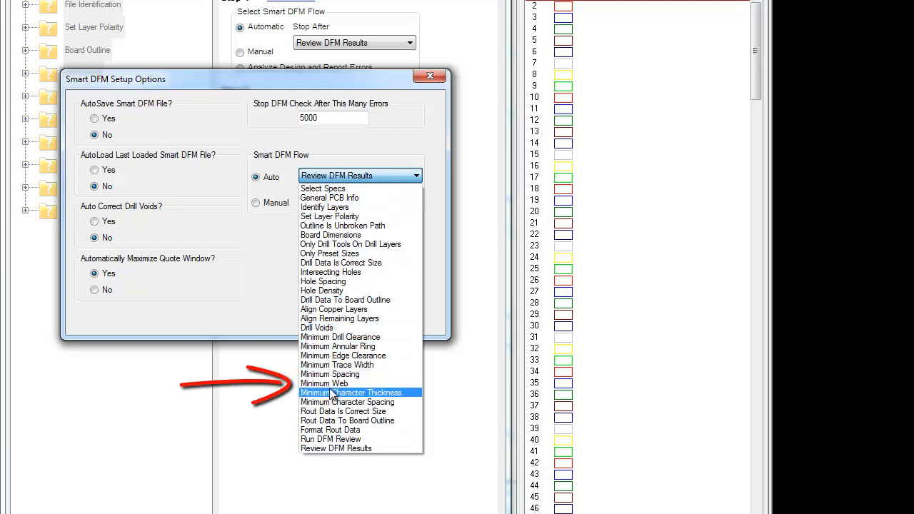
left_click(324, 384)
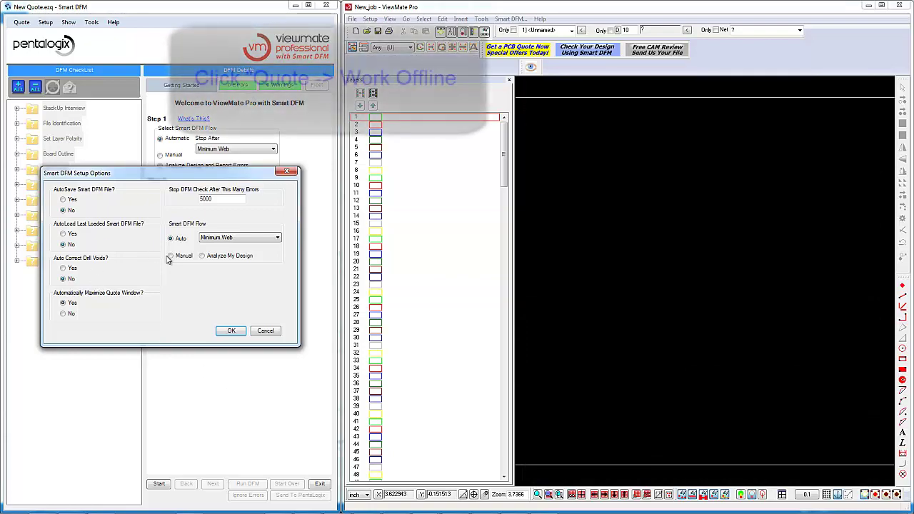
- Confirm Setup Options with OK and set the quote to Work Offline
left_click(231, 330)
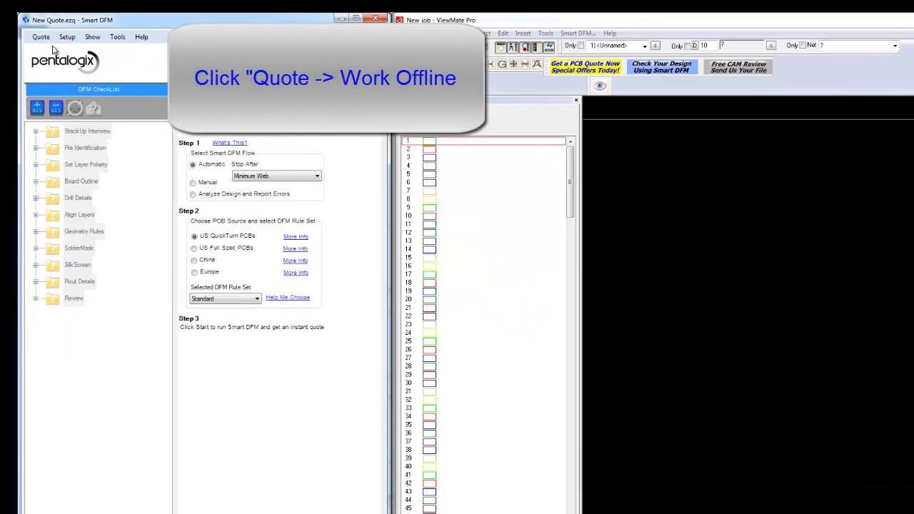
left_click(41, 36)
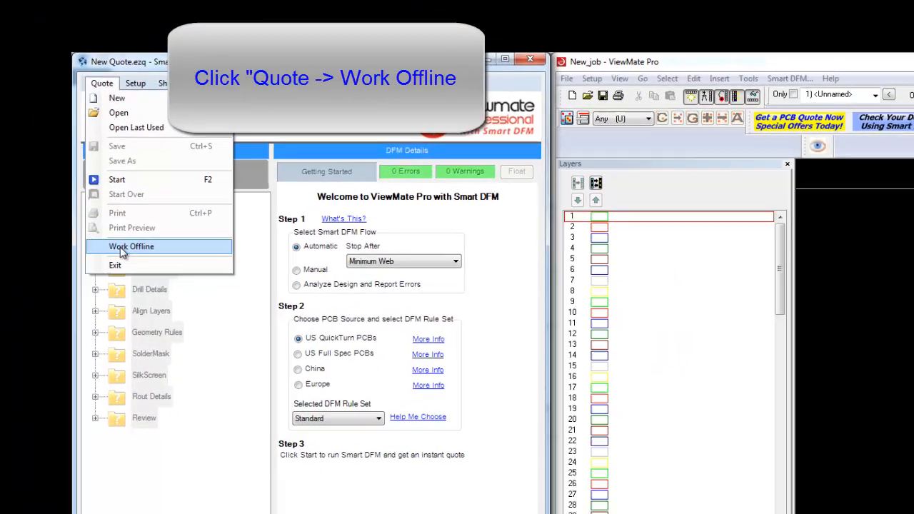
left_click(132, 247)
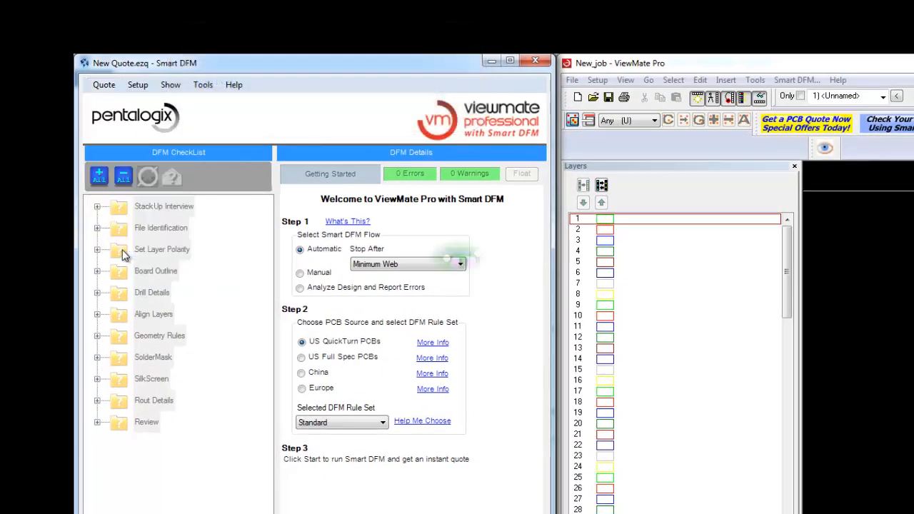